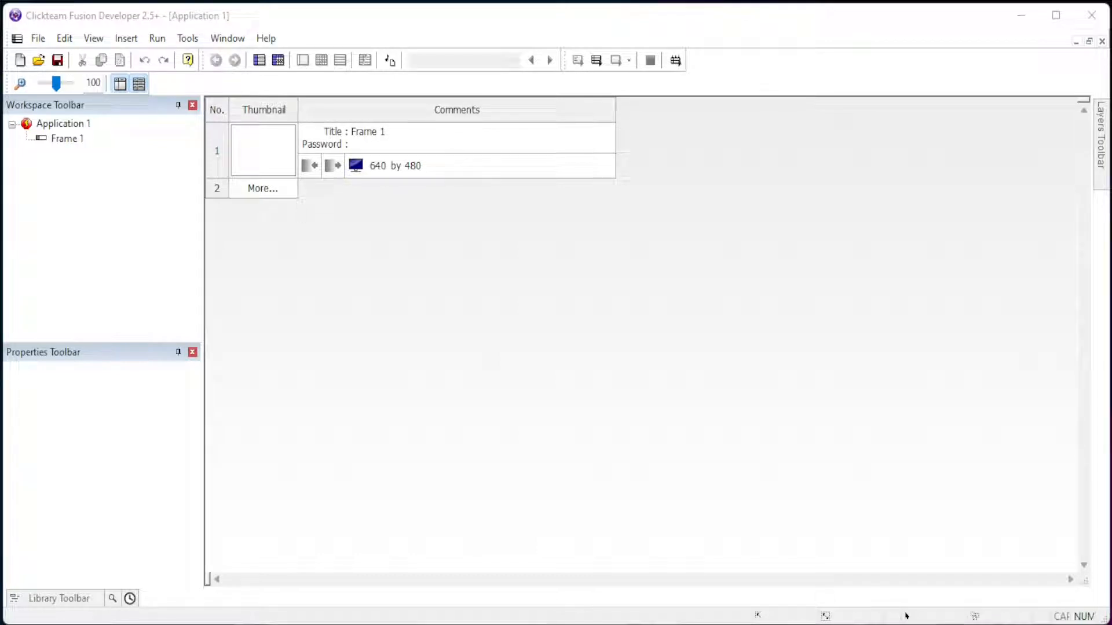
pyautogui.moveTo(502, 208)
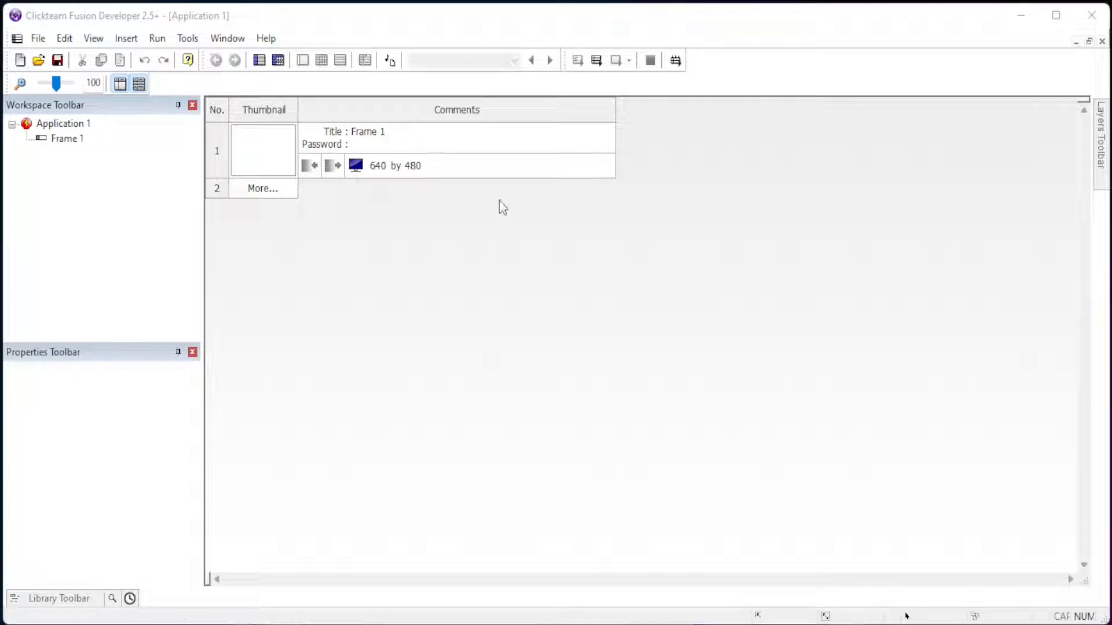
# - Open Frame 1 from the storyboard in the frame editor
pyautogui.doubleClick(263, 149)
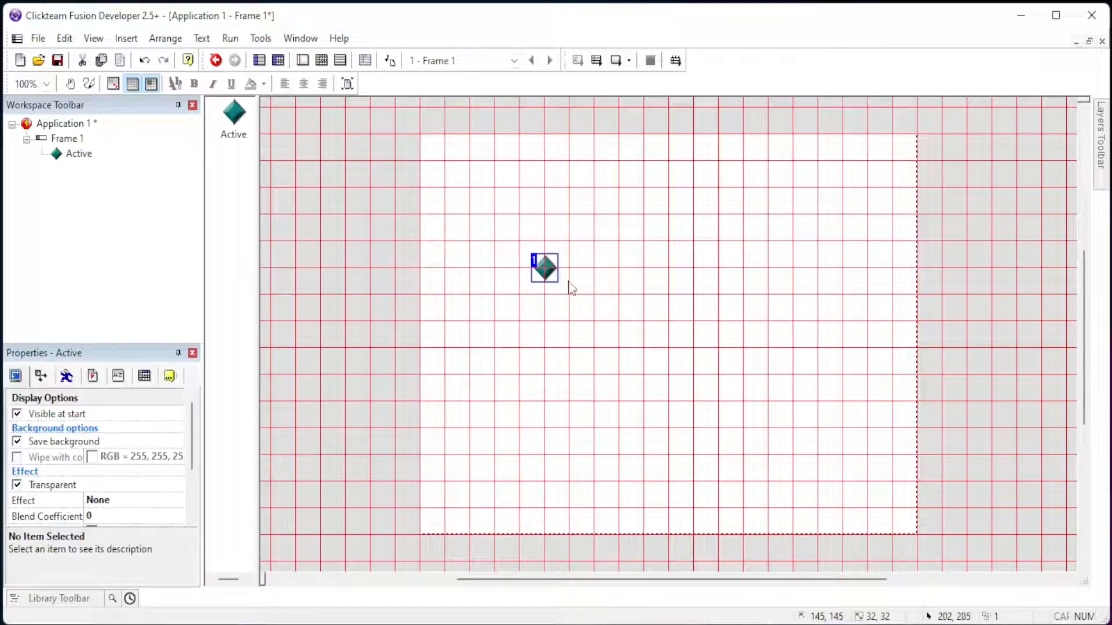
# - Import the Player_Idle sprite as the Active object's Stopped animation frame
pyautogui.doubleClick(545, 268)
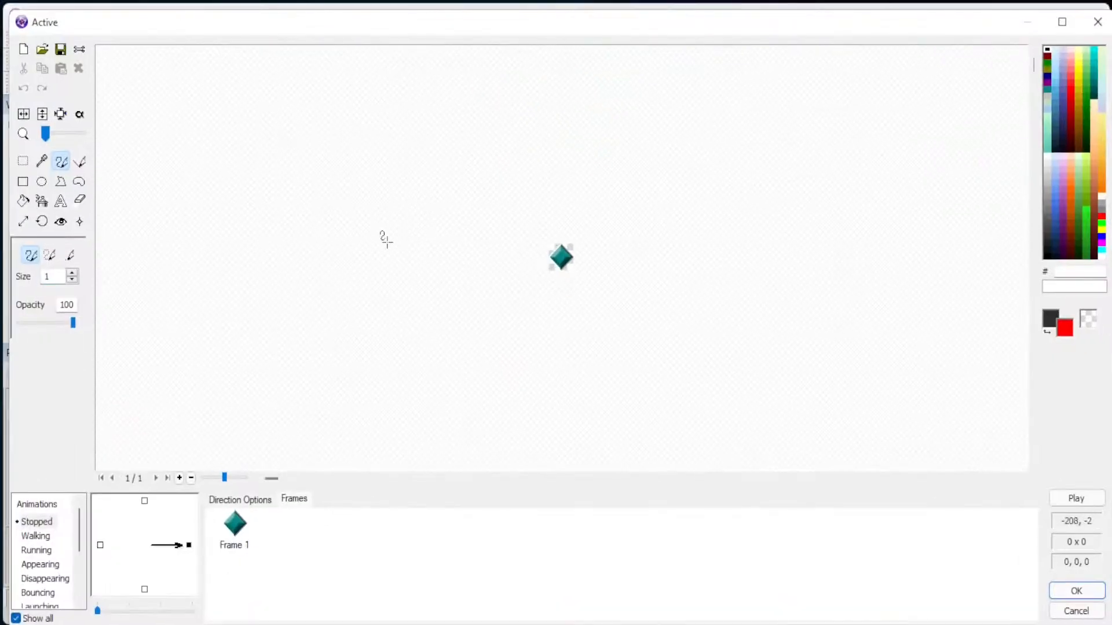
pyautogui.click(42, 48)
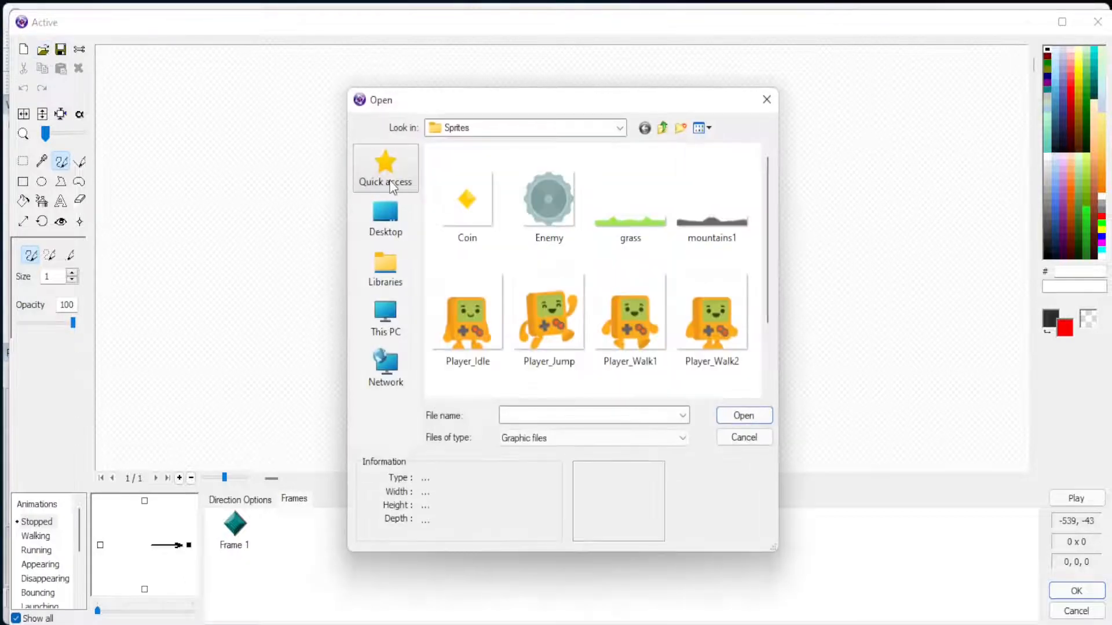
pyautogui.click(466, 316)
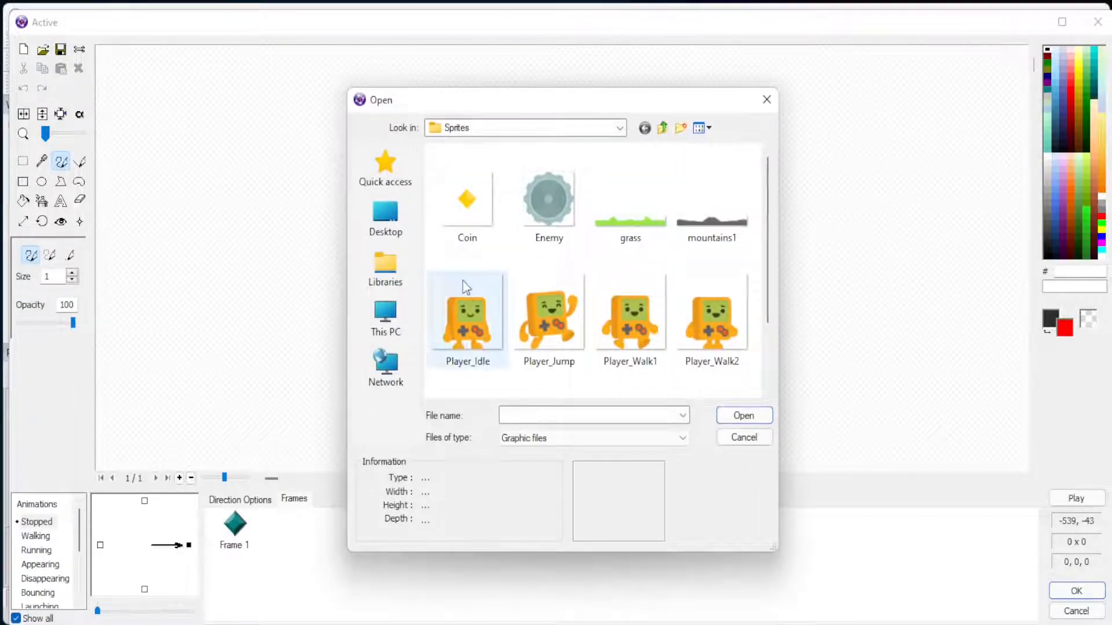
pyautogui.click(467, 315)
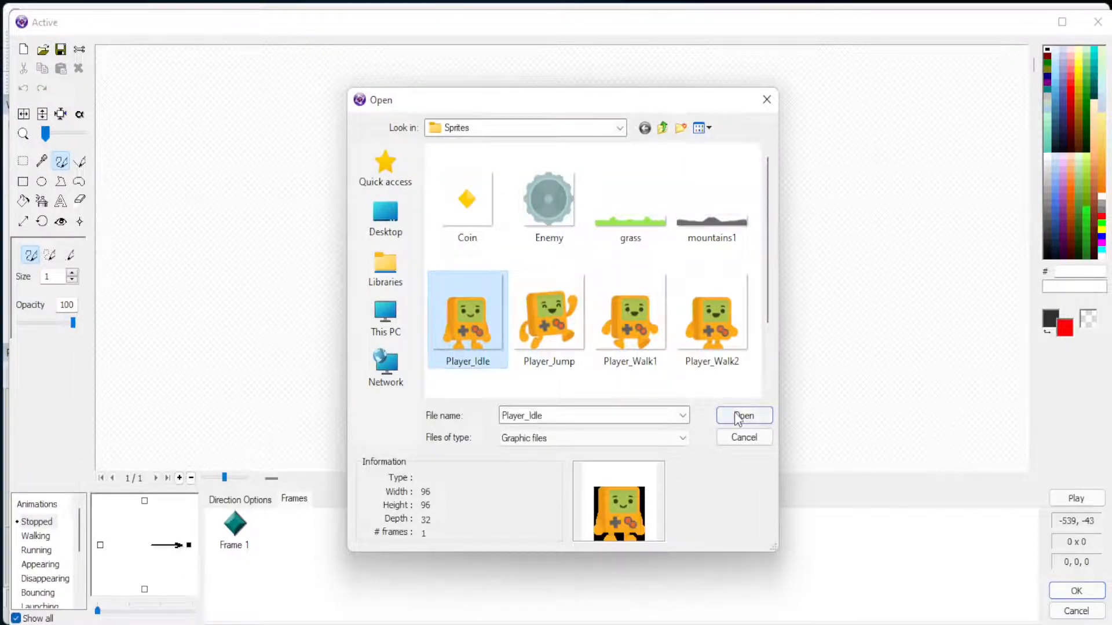
pyautogui.click(744, 416)
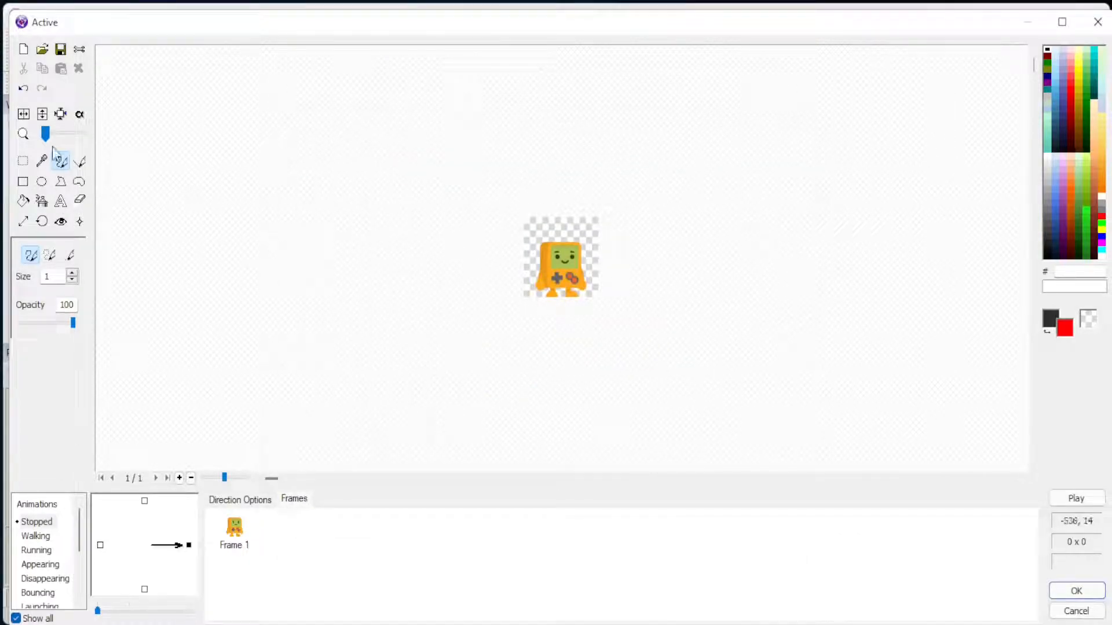
pyautogui.moveTo(60, 114)
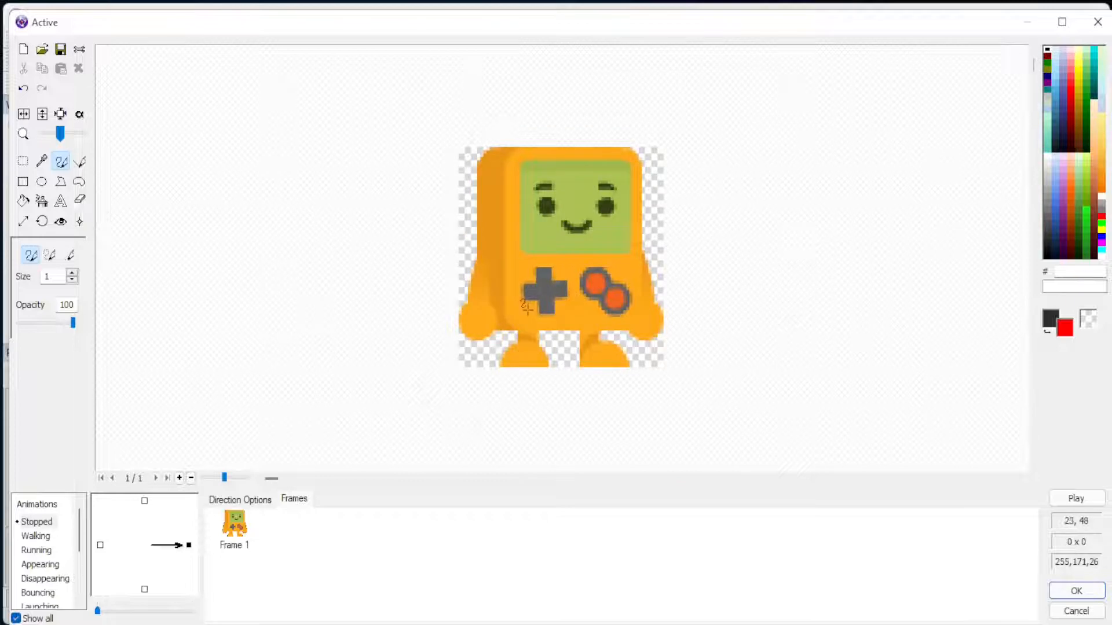
# - Centre the idle sprite's hot spot and paste a horizontally flipped copy facing left
pyautogui.click(61, 221)
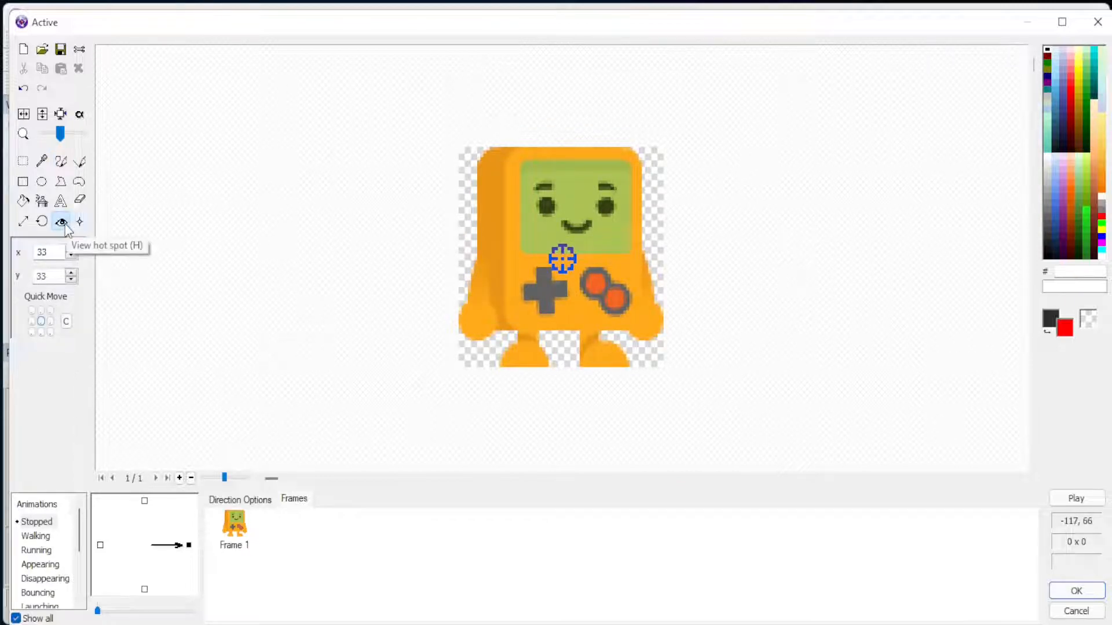
pyautogui.click(79, 221)
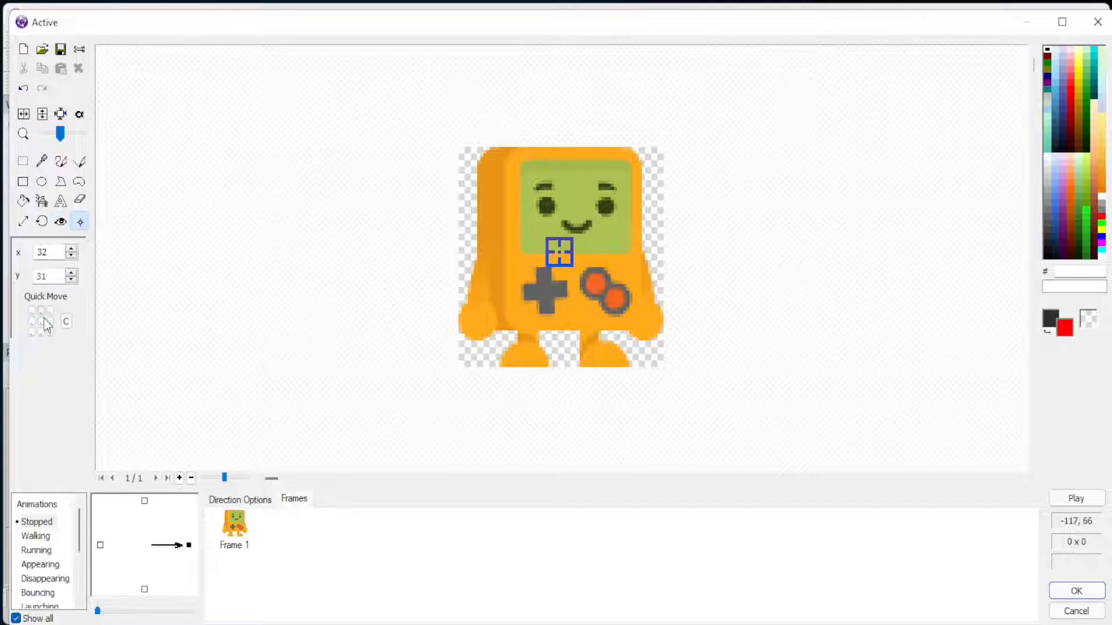
pyautogui.rightClick(234, 525)
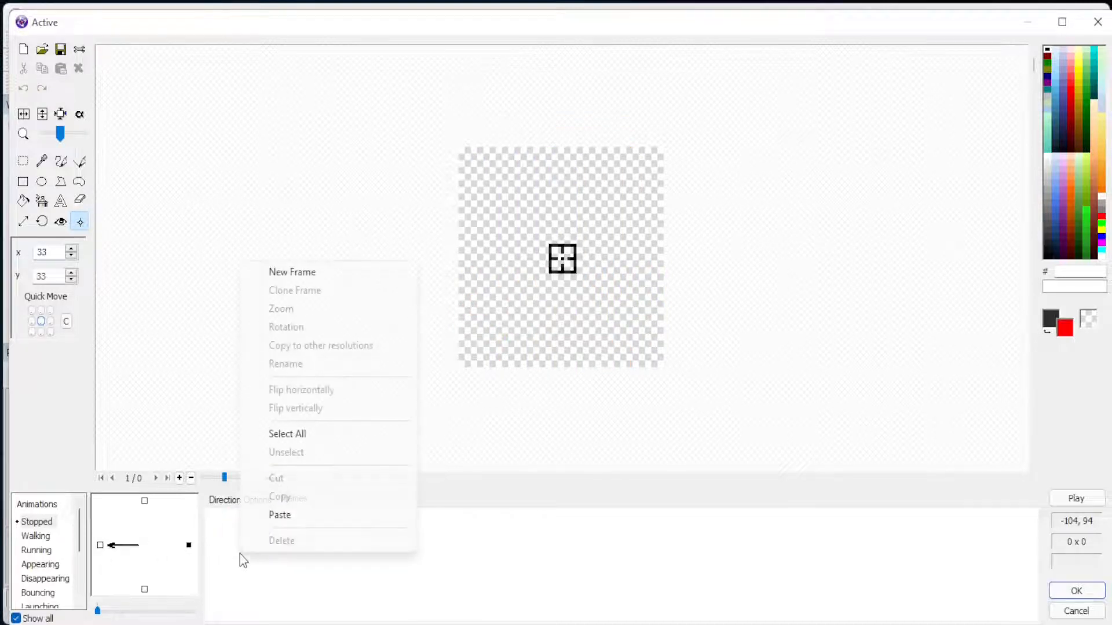
pyautogui.click(279, 514)
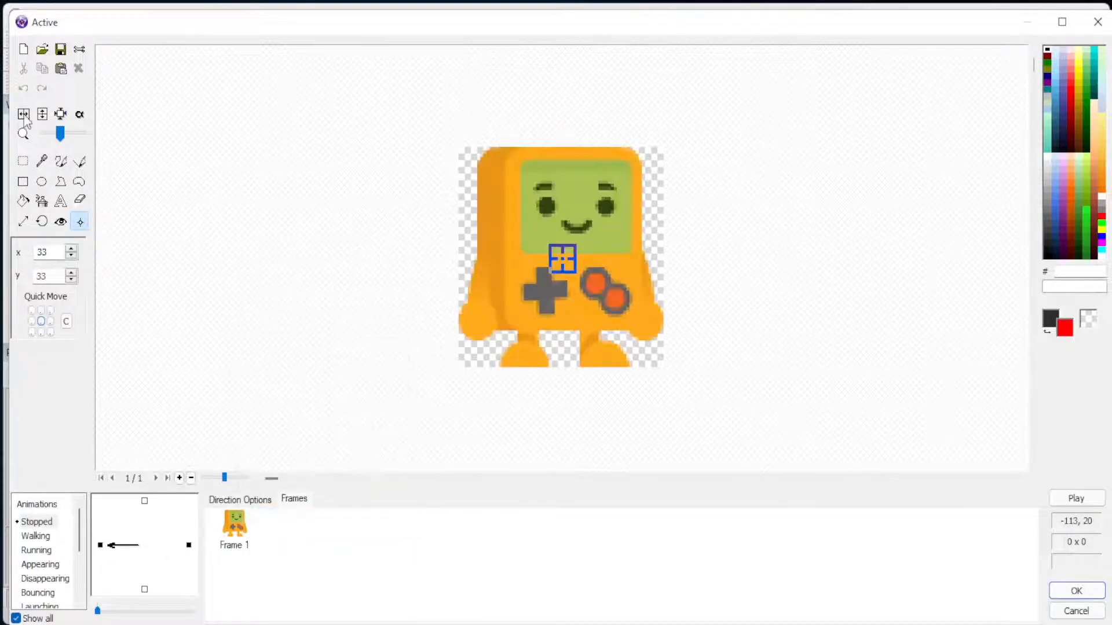
pyautogui.moveTo(23, 114)
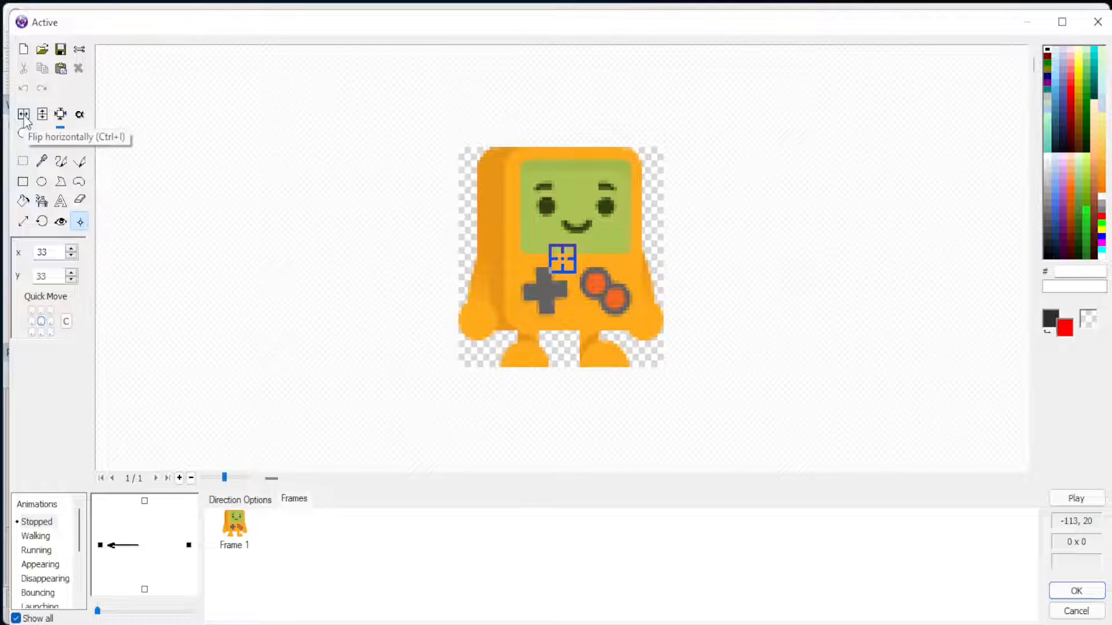
pyautogui.click(23, 113)
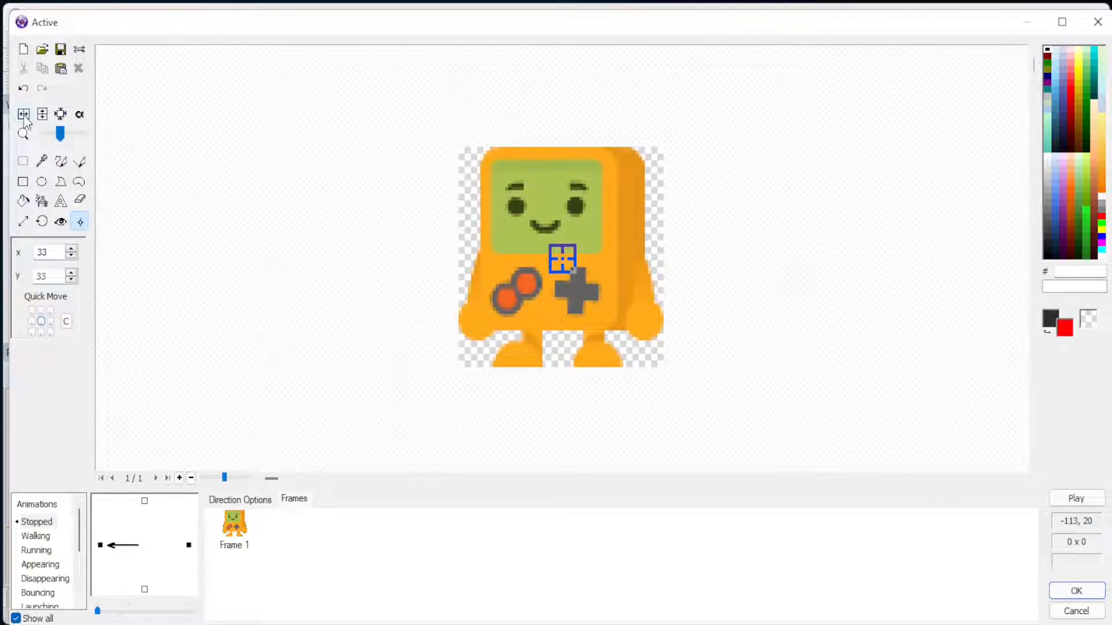
pyautogui.moveTo(243, 215)
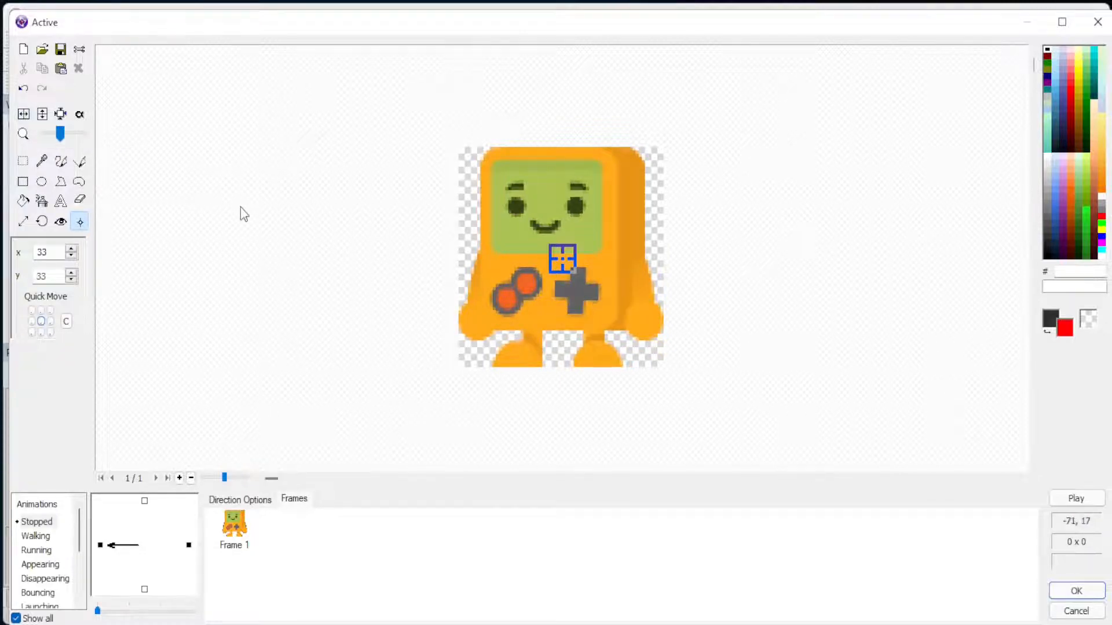
# - Import the two walking sprite frames into the Walking animation
pyautogui.click(35, 536)
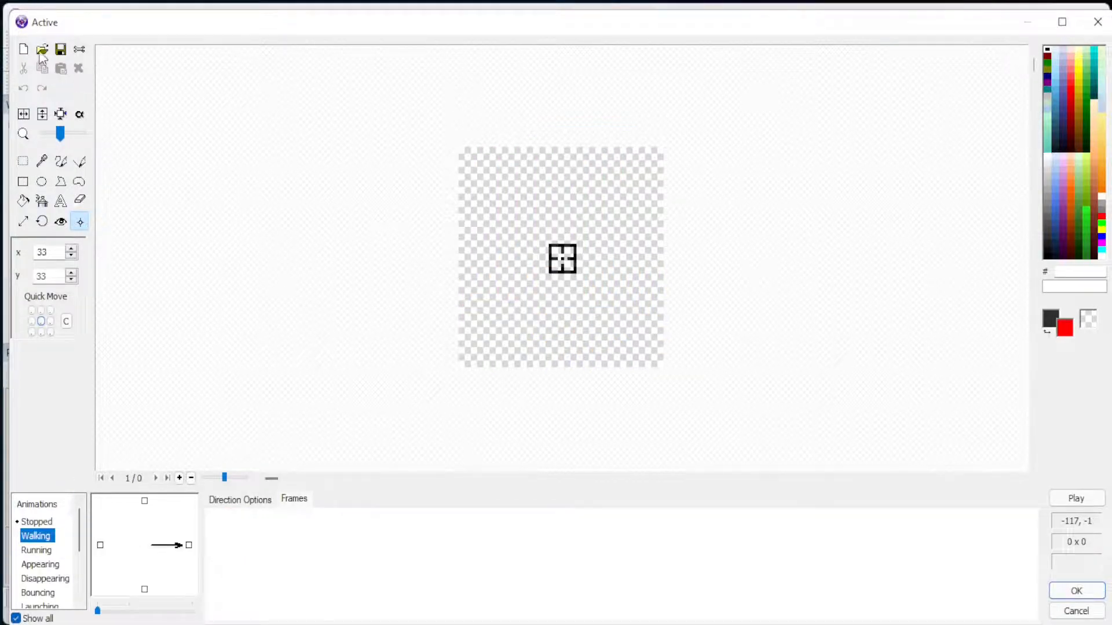
pyautogui.click(42, 49)
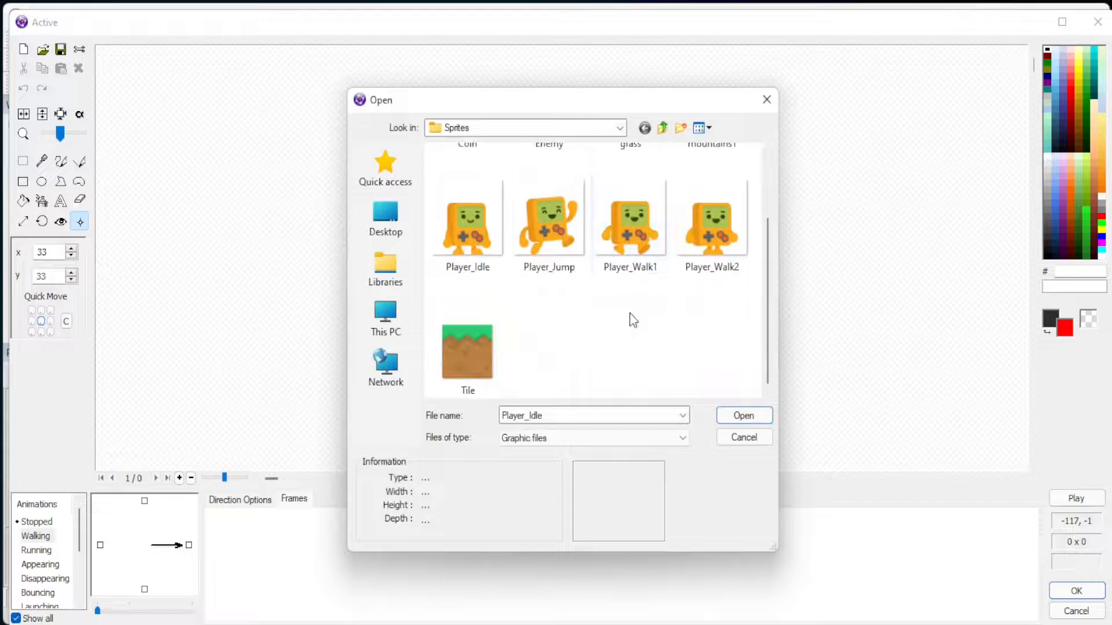
pyautogui.click(743, 414)
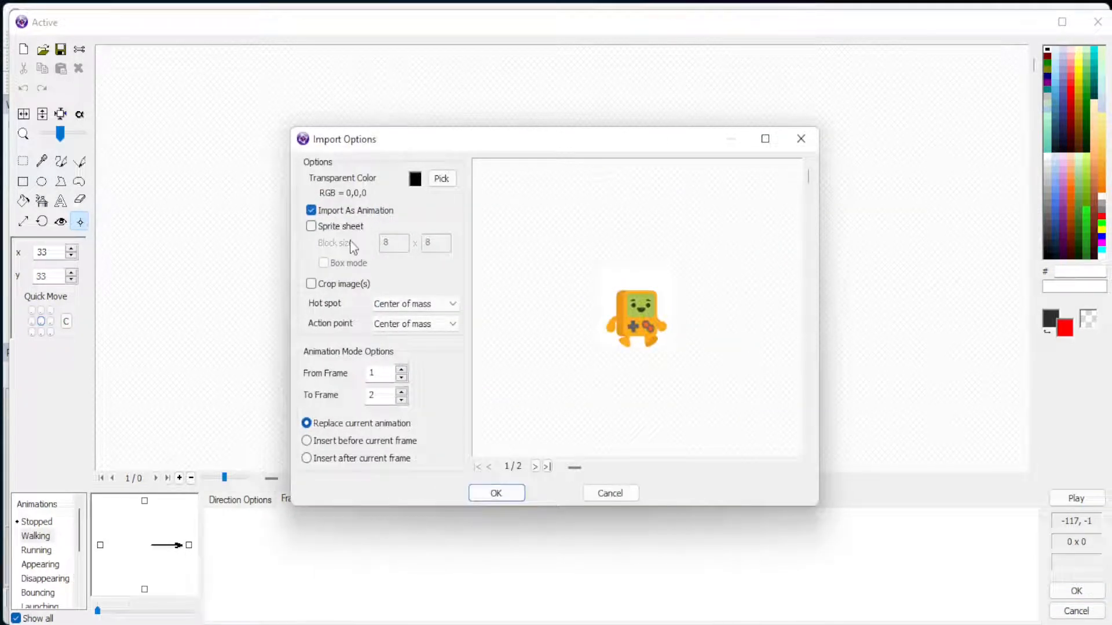
pyautogui.moveTo(456, 484)
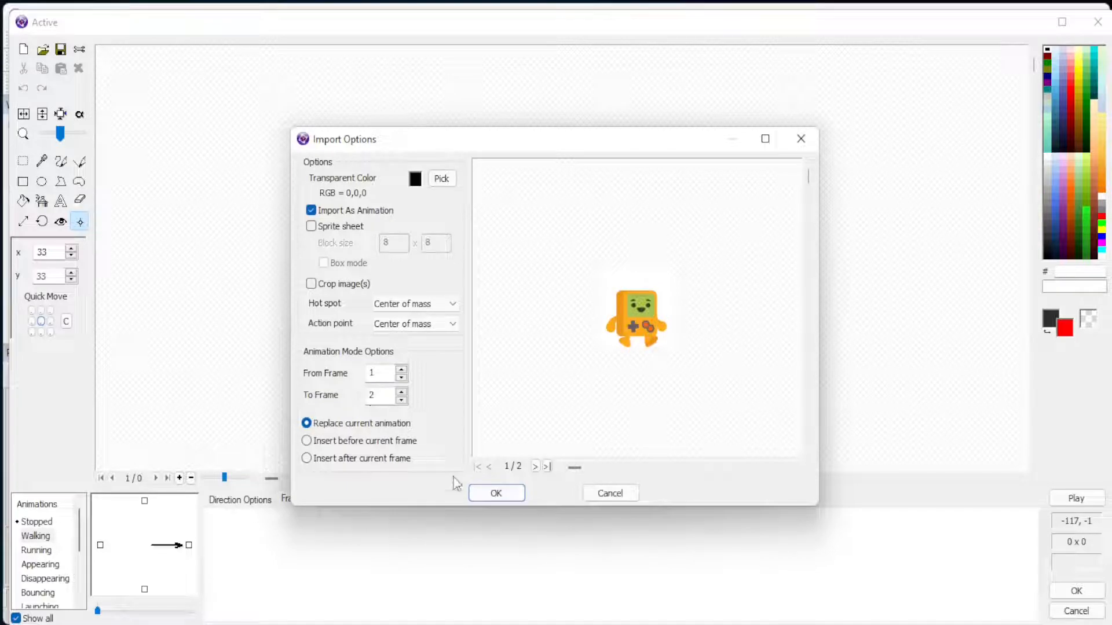
pyautogui.click(495, 493)
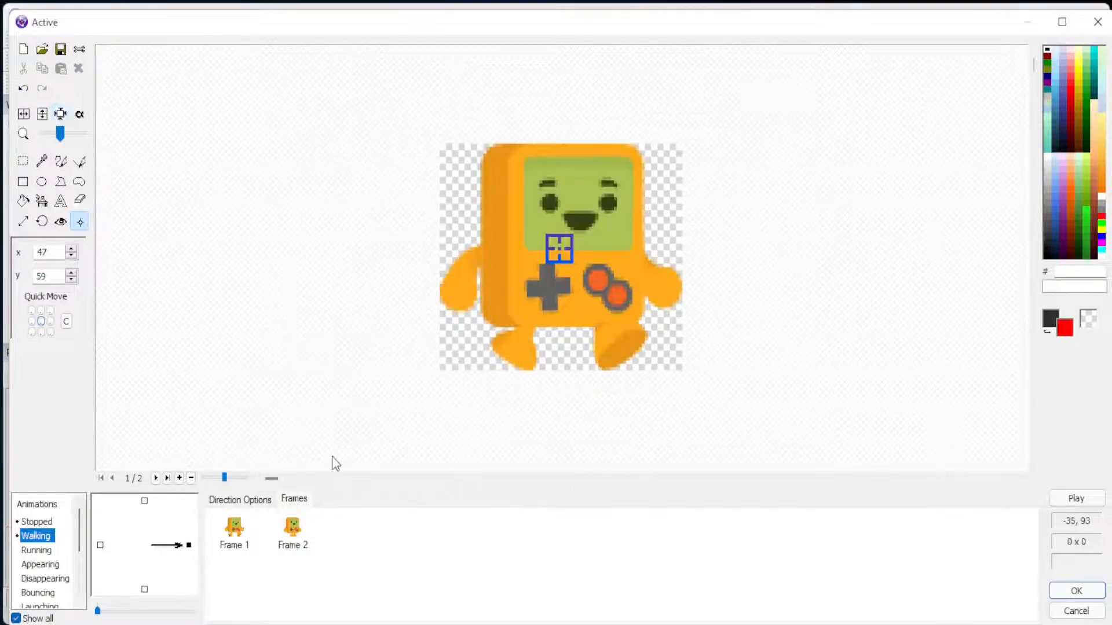
# - Copy both walking frames into the left direction and mirror them horizontally
pyautogui.click(292, 528)
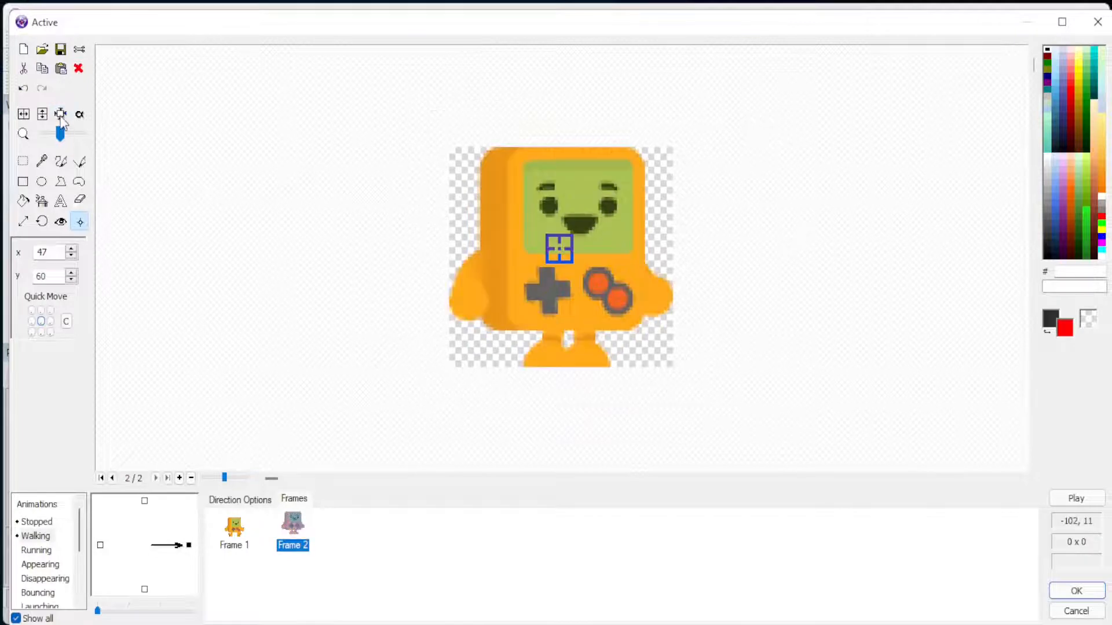
pyautogui.click(234, 531)
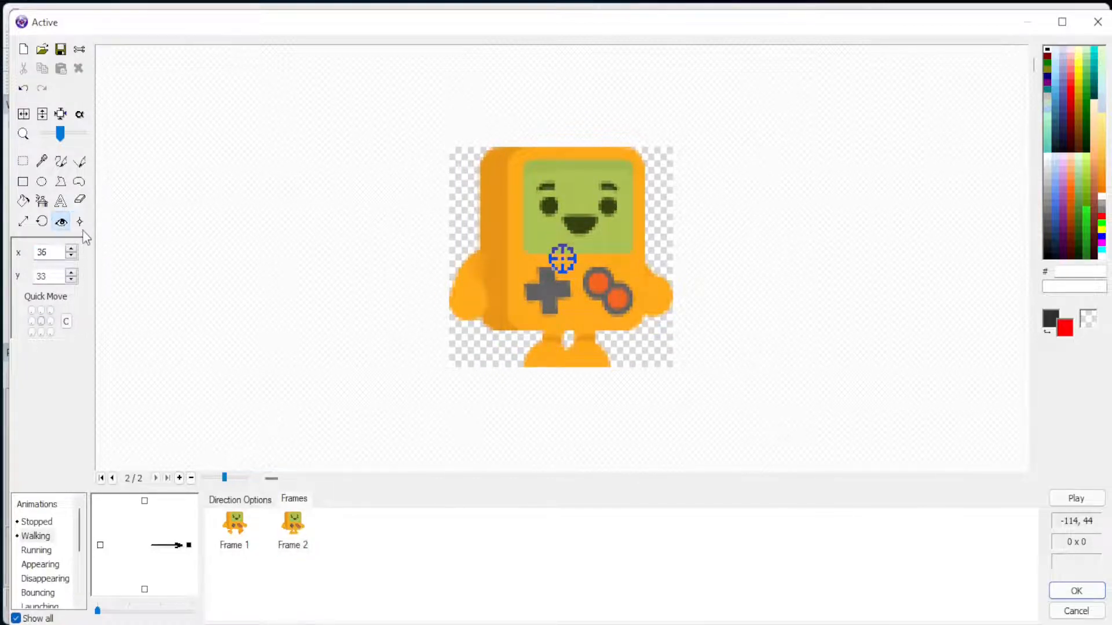
pyautogui.click(80, 221)
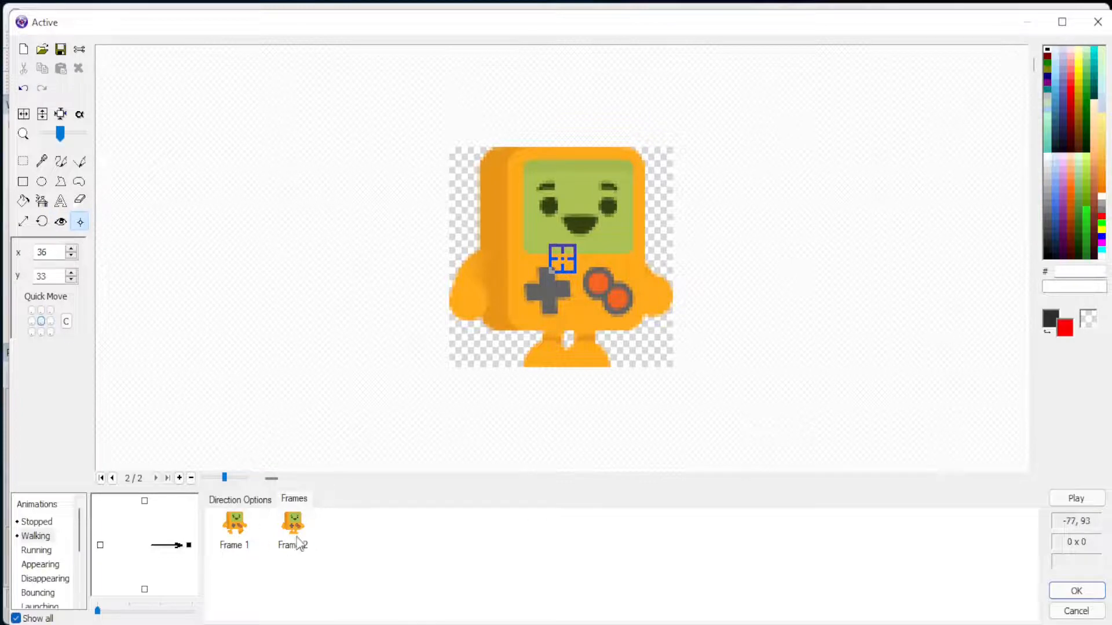
pyautogui.rightClick(234, 530)
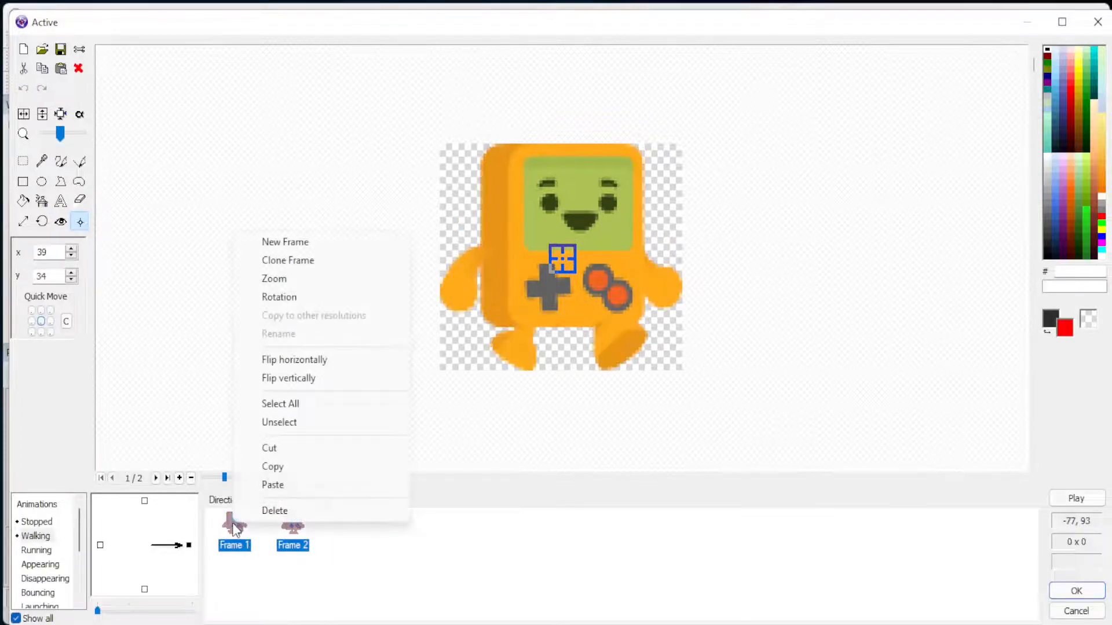
pyautogui.click(275, 510)
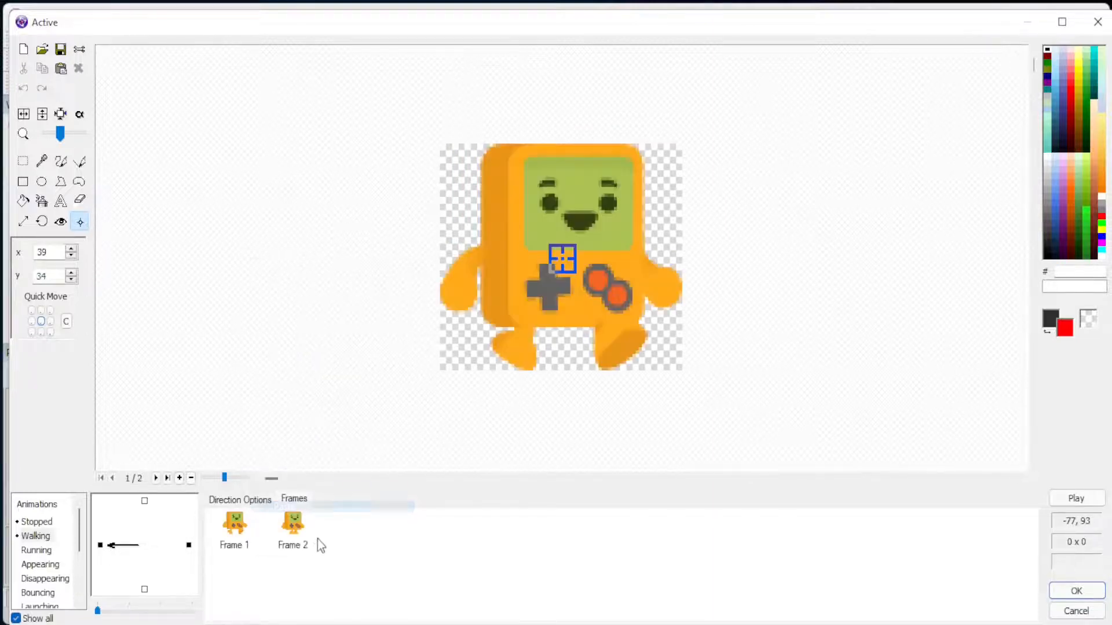
pyautogui.click(233, 525)
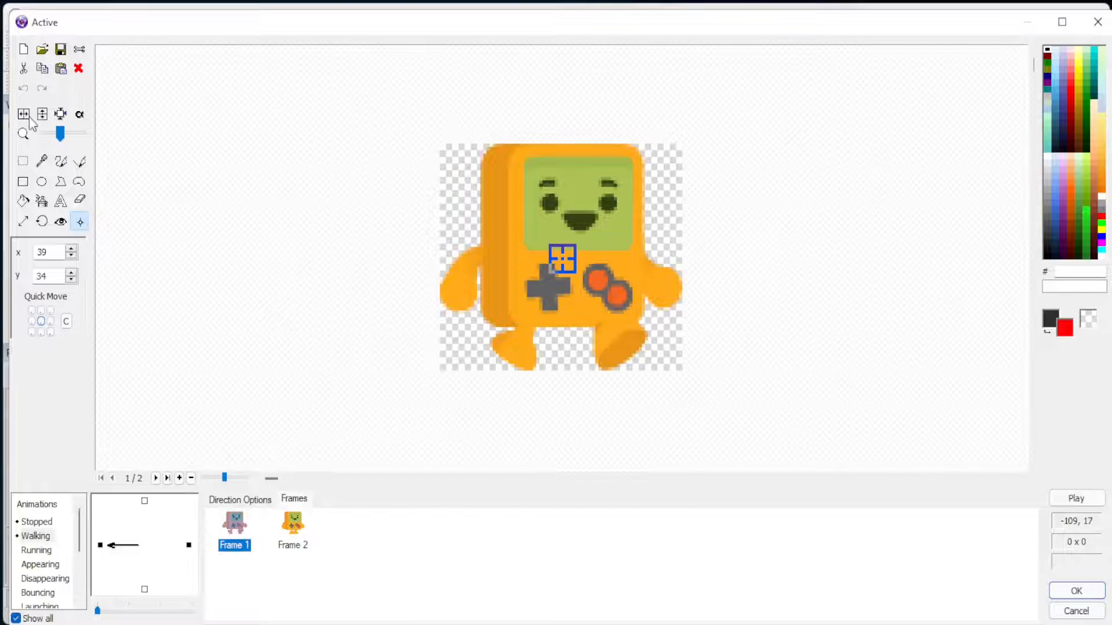
pyautogui.click(291, 528)
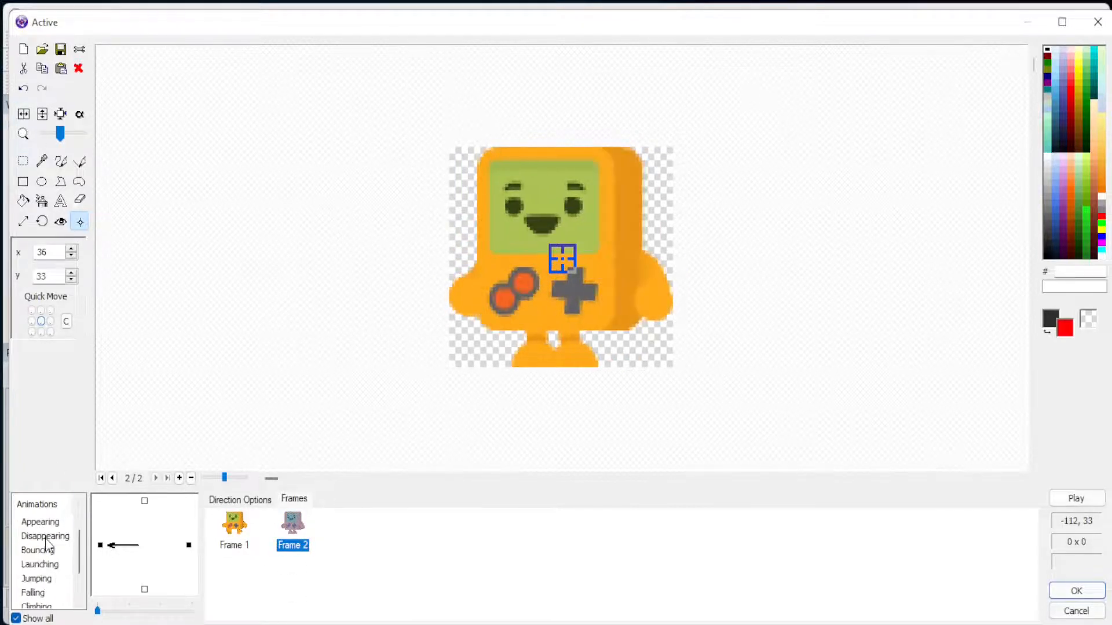
# - Import the Player_Jump sprite as the Jumping animation's frame
pyautogui.click(35, 578)
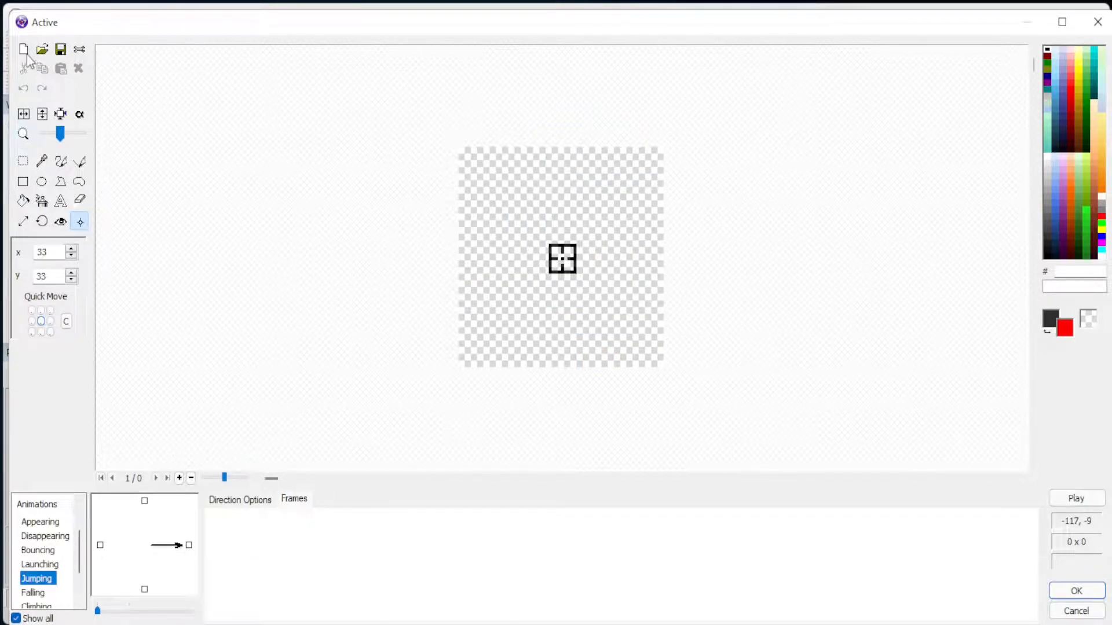
pyautogui.click(41, 48)
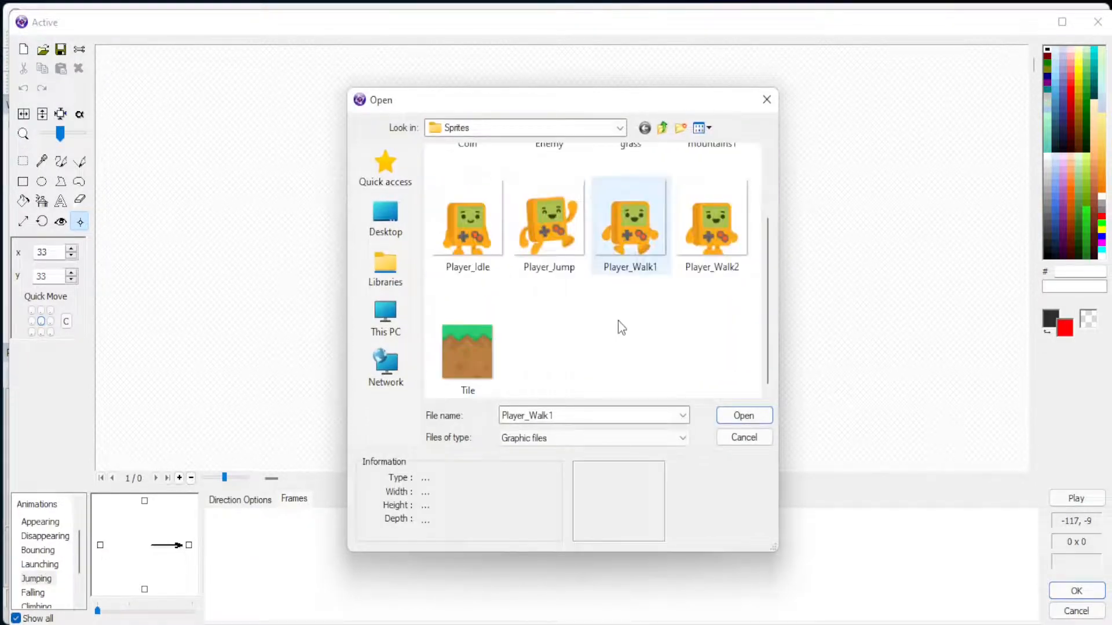
pyautogui.click(548, 223)
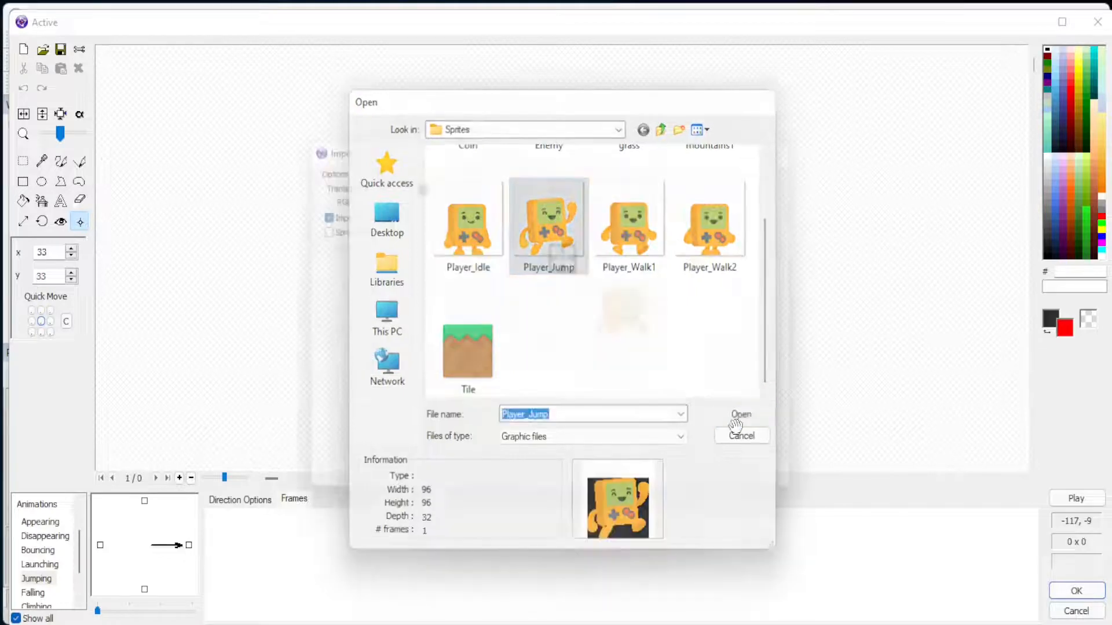
pyautogui.click(740, 414)
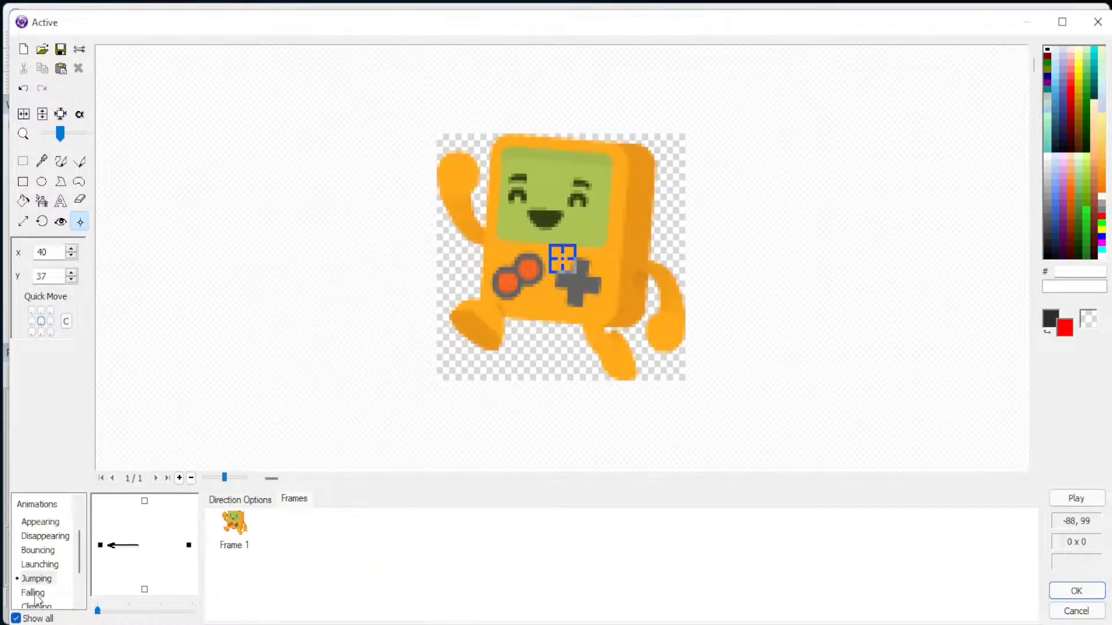
# - Import Player_Jump into Falling, delete the blank Frame 2, and mirror the left frame
pyautogui.click(32, 593)
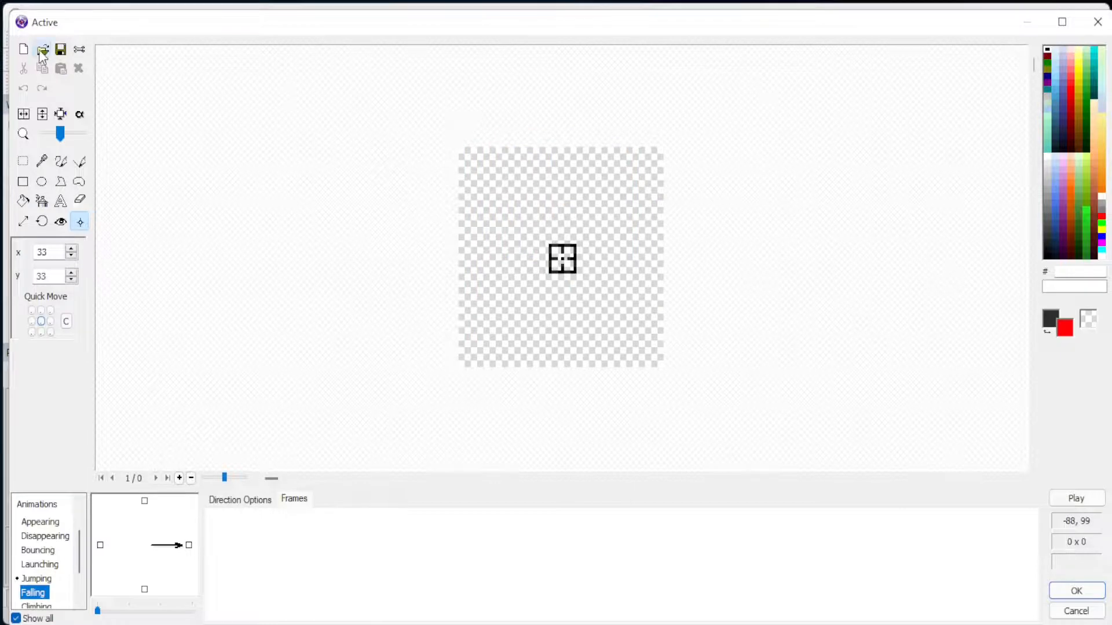
pyautogui.click(42, 49)
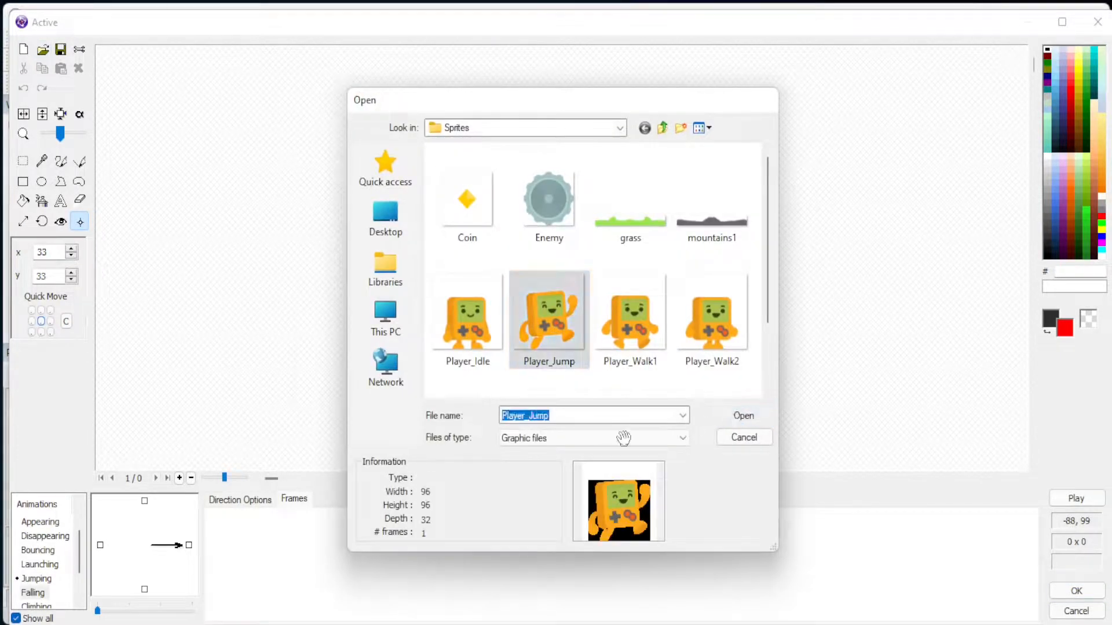
pyautogui.click(742, 416)
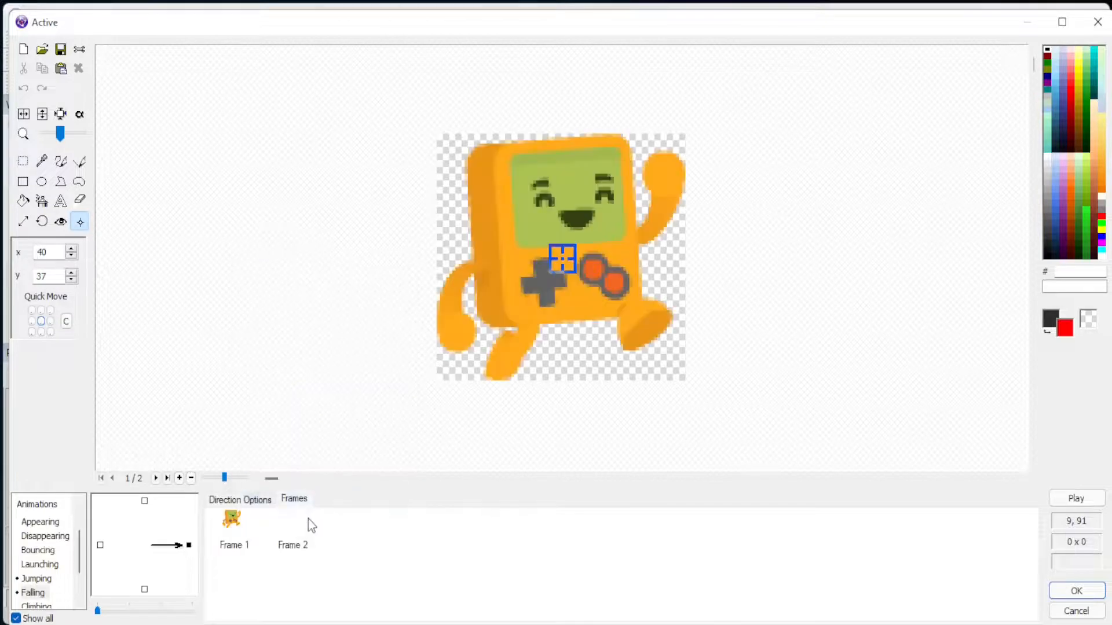
pyautogui.moveTo(397, 461)
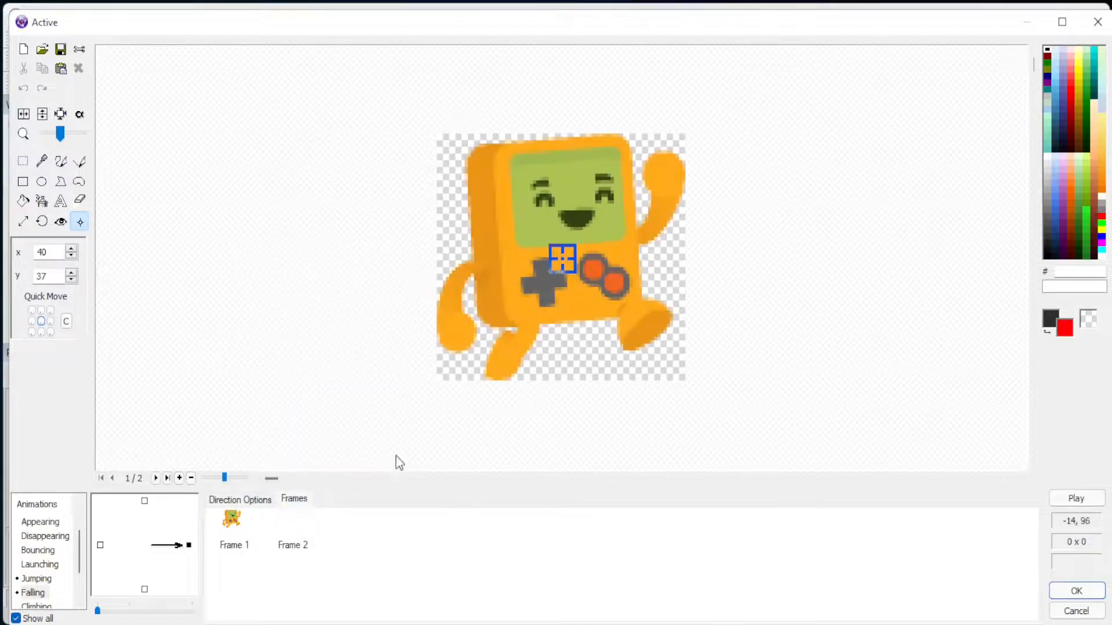
pyautogui.click(79, 68)
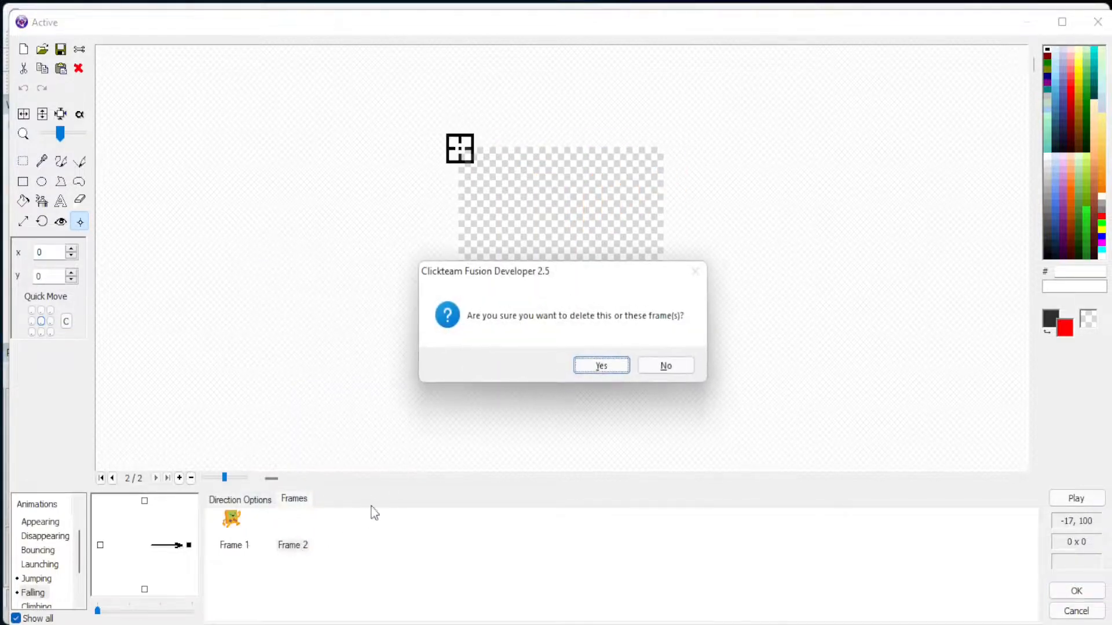
pyautogui.click(599, 366)
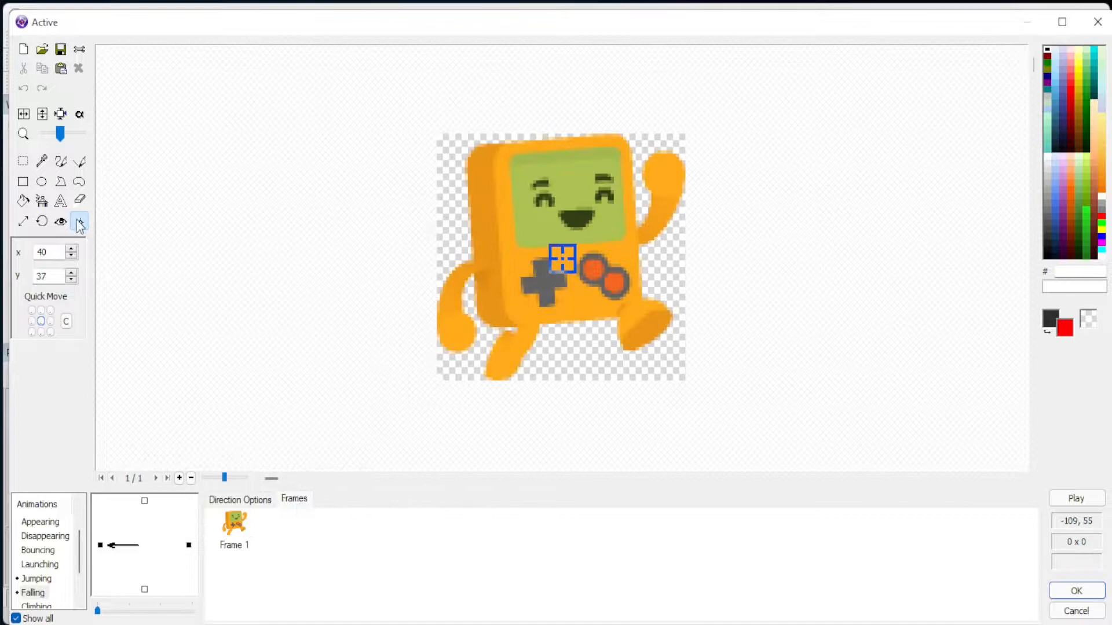
pyautogui.click(80, 222)
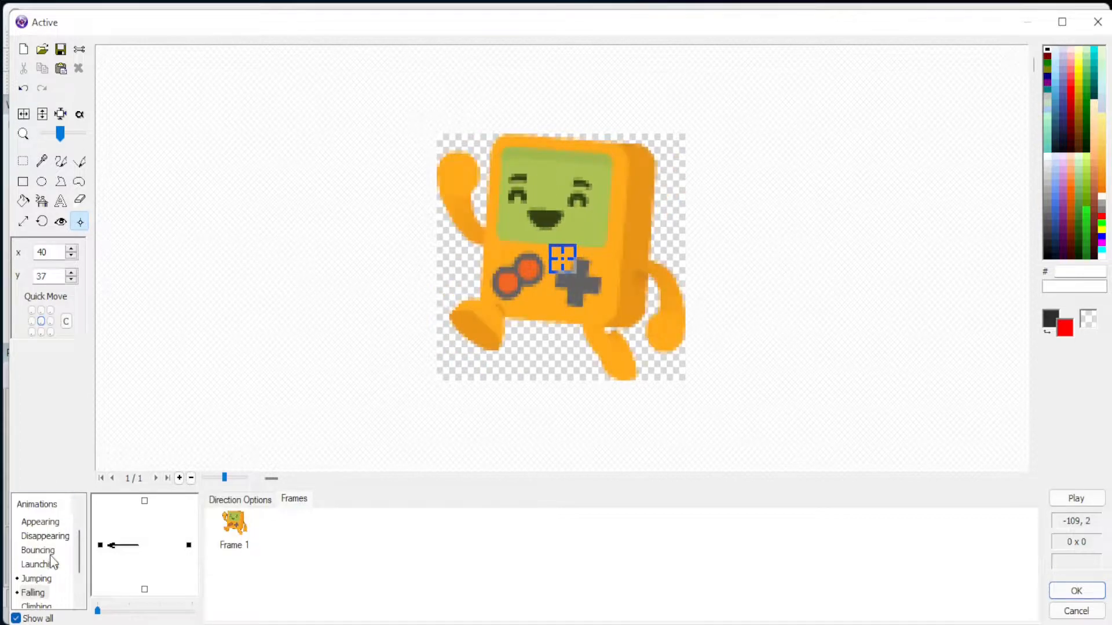
pyautogui.scroll(-3)
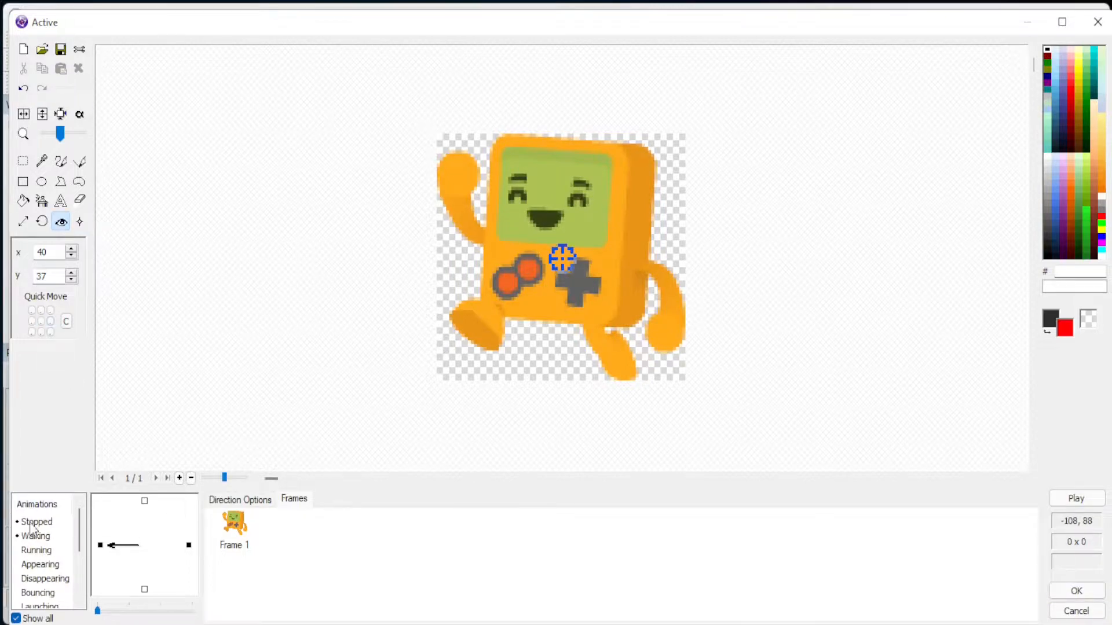
# - Set the Walking animation to loop at speed 20 in both directions and preview it
pyautogui.click(36, 536)
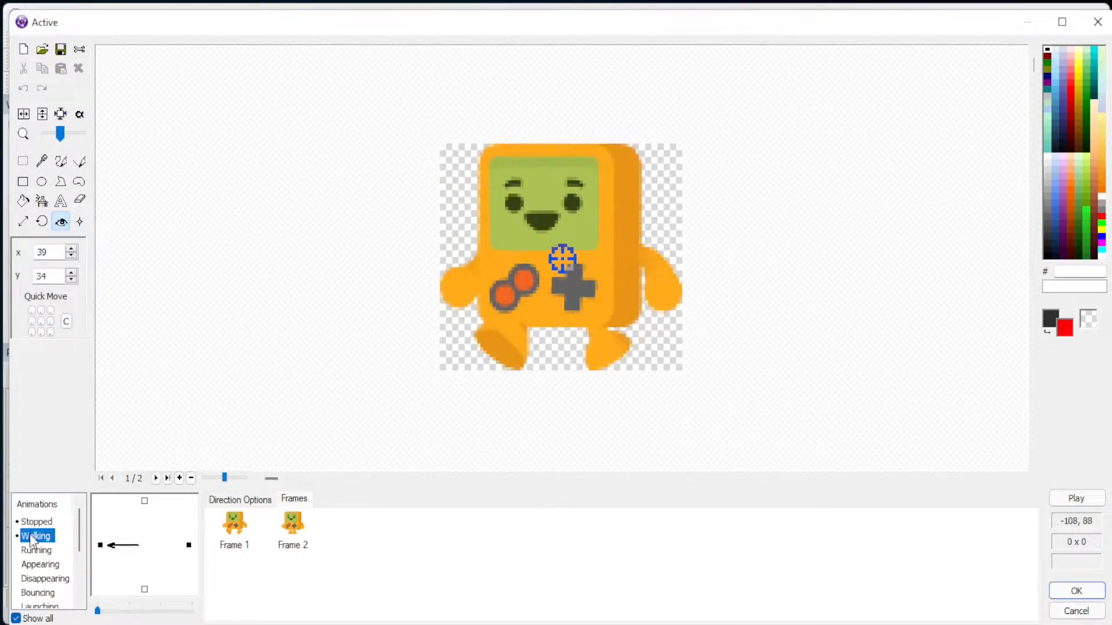
pyautogui.click(240, 499)
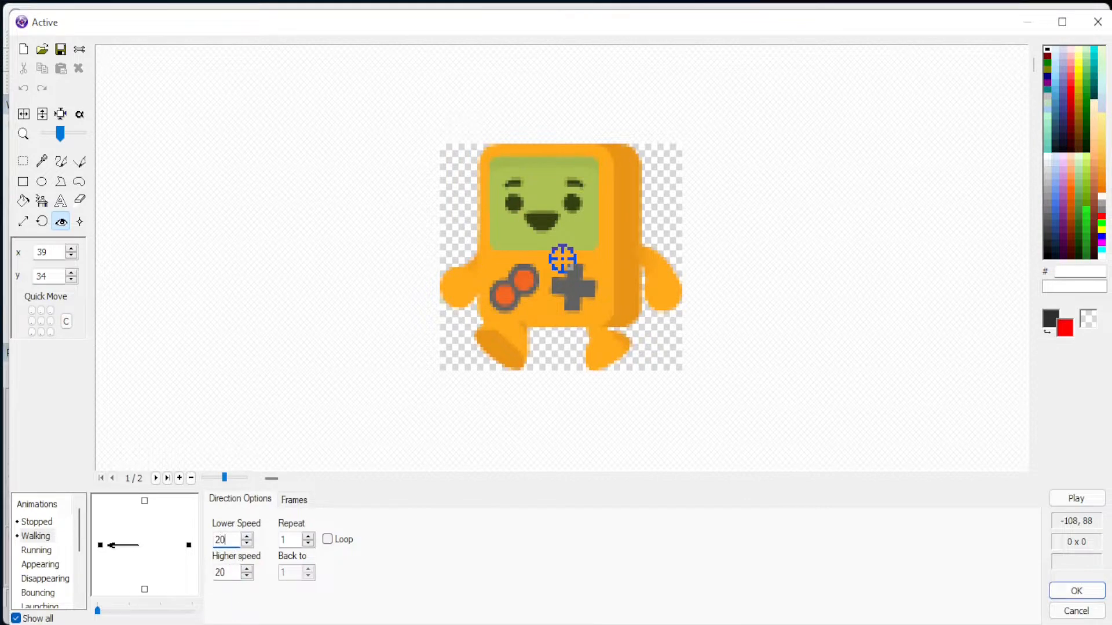
pyautogui.click(328, 540)
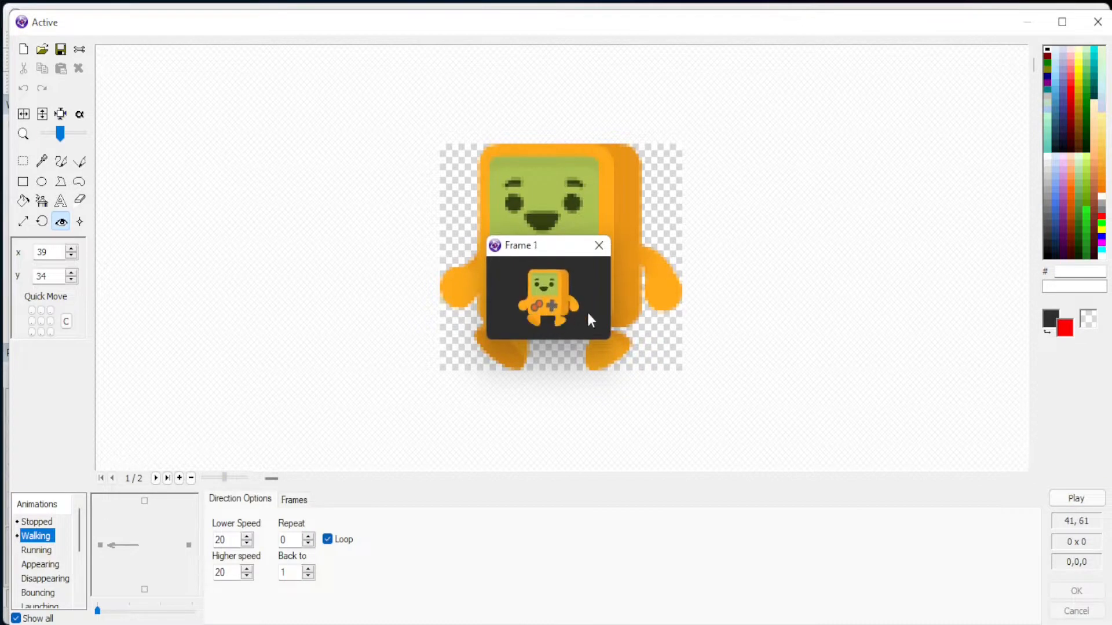
pyautogui.click(598, 245)
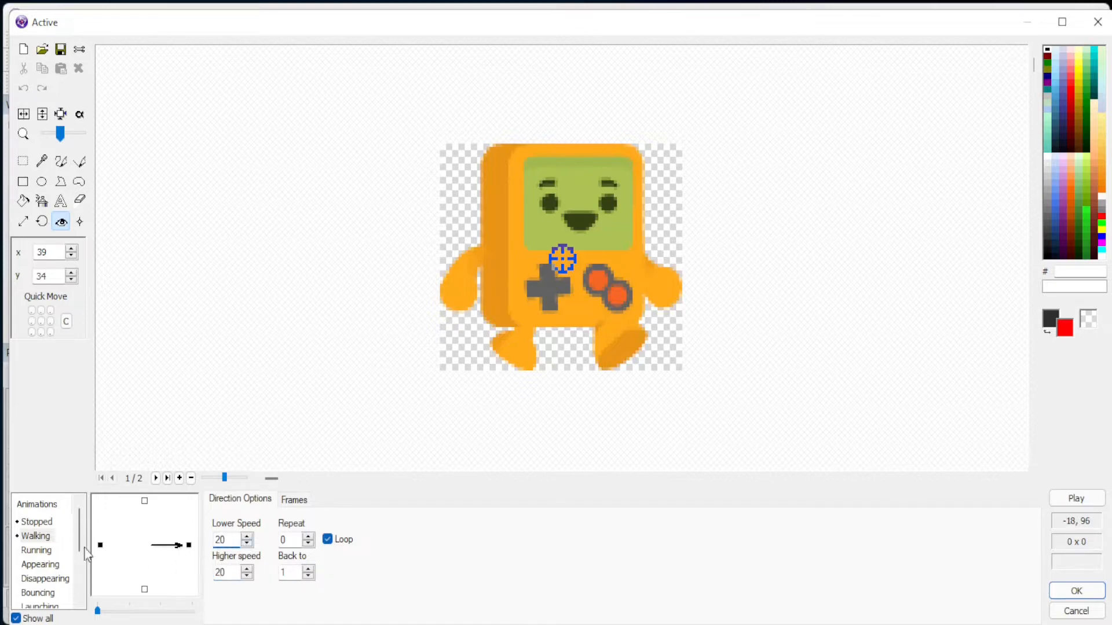
pyautogui.scroll(-3)
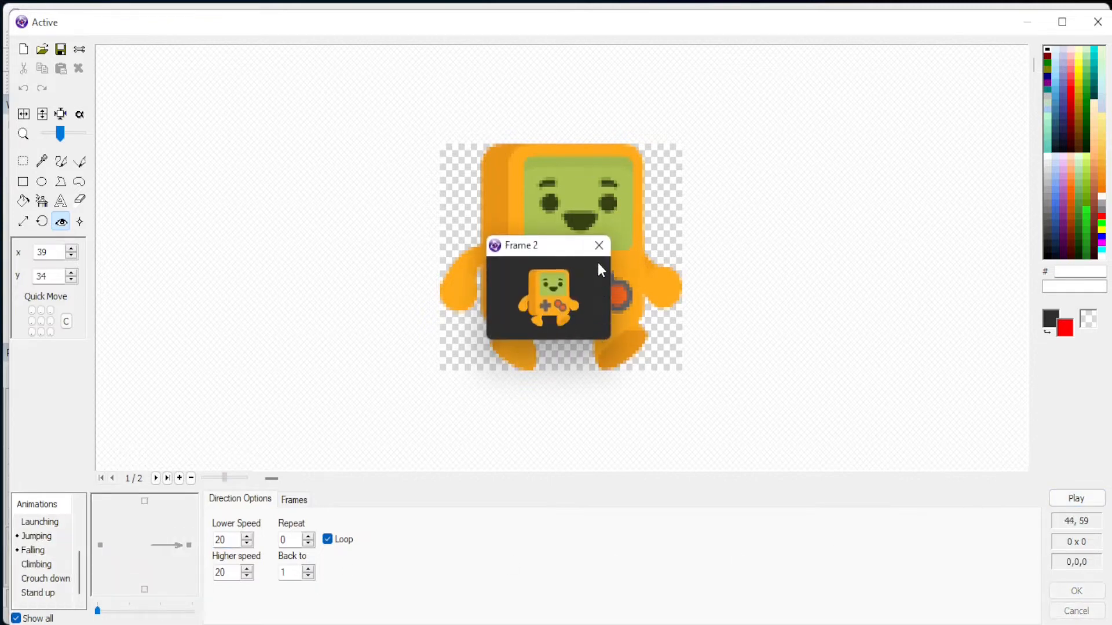
pyautogui.click(599, 246)
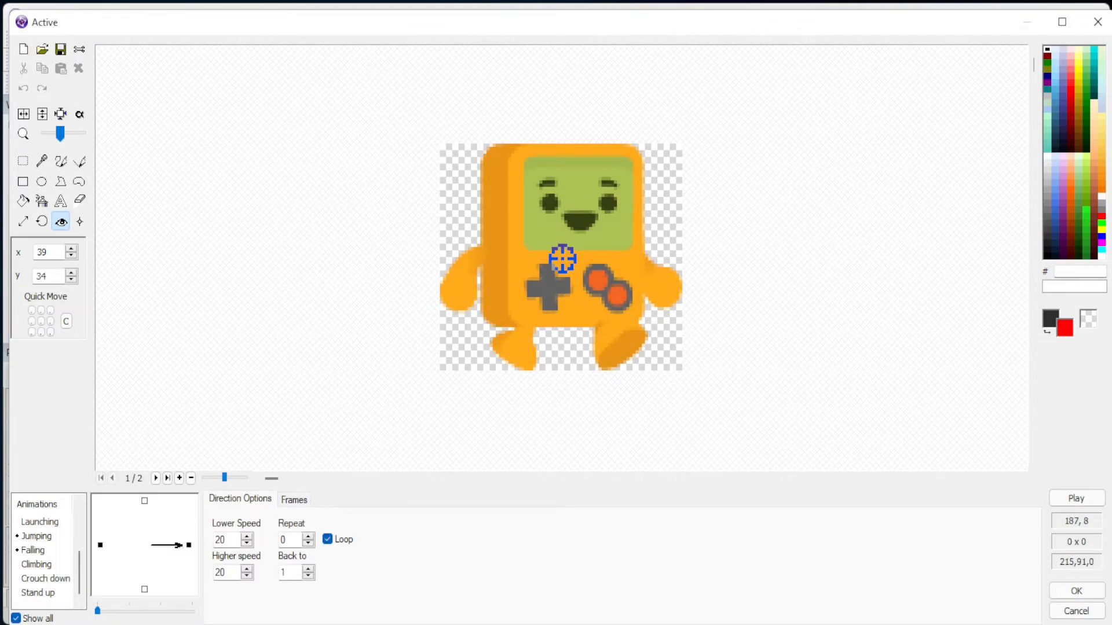